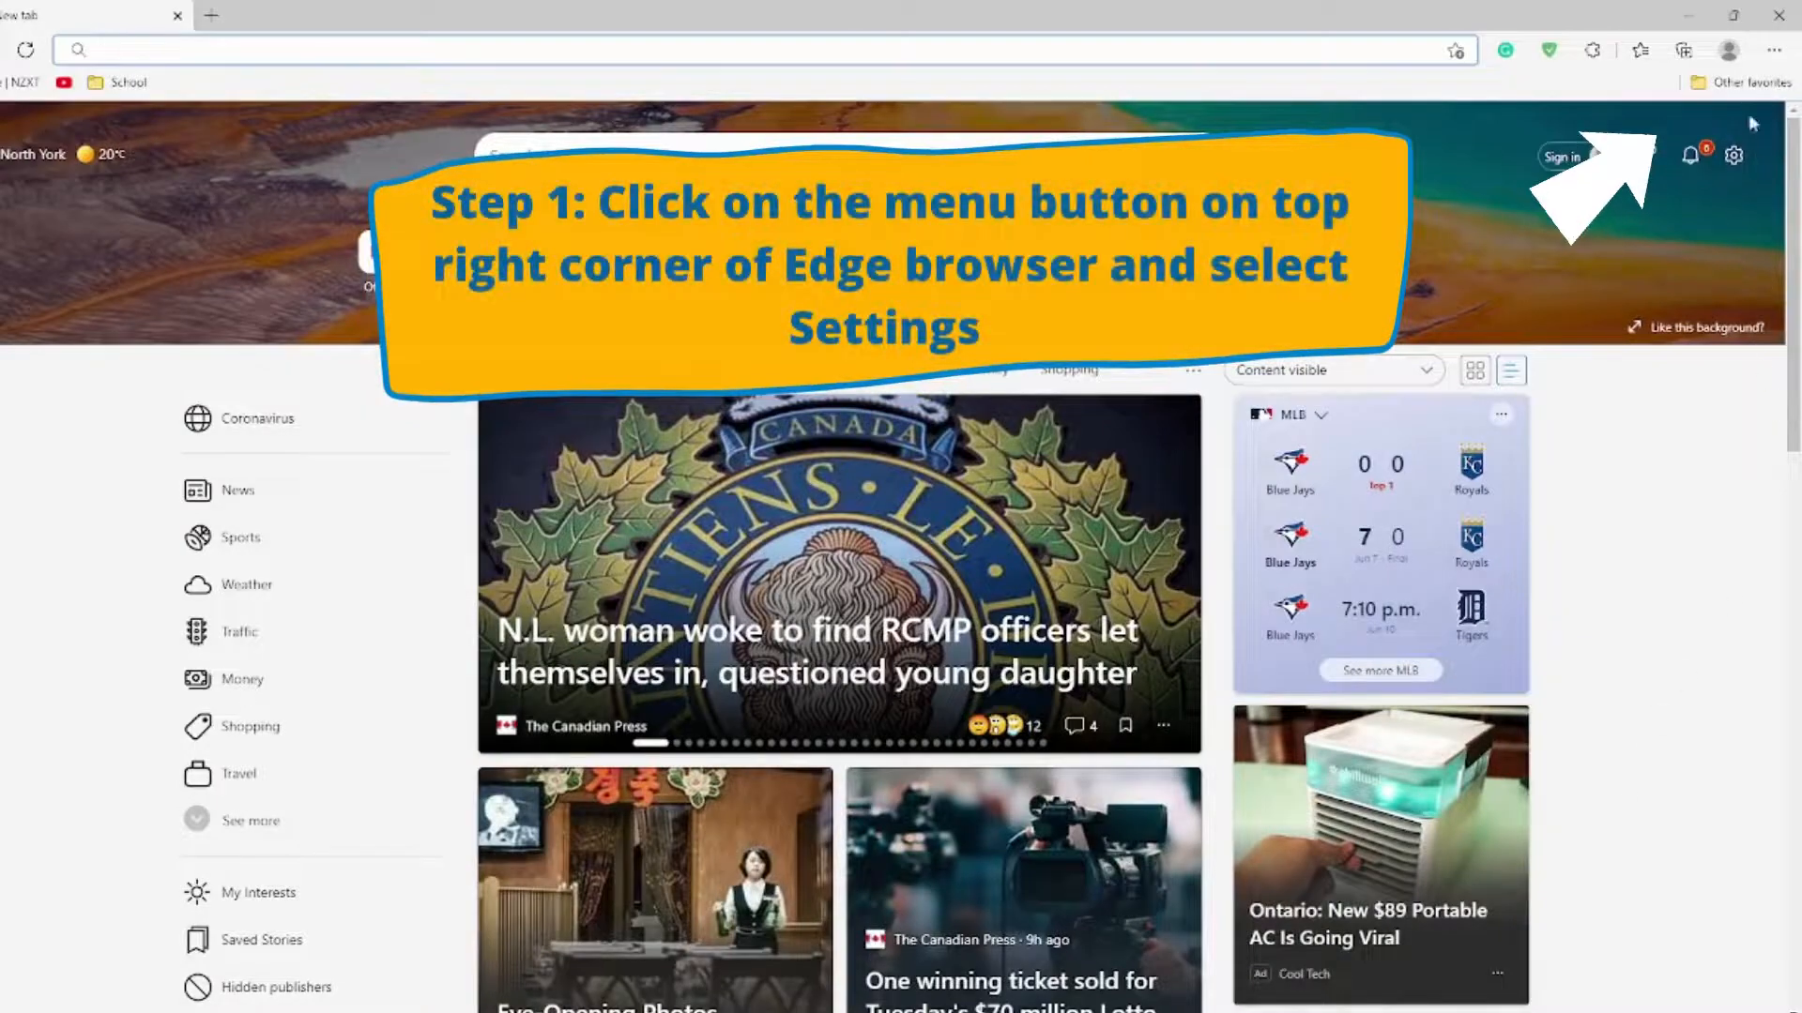
Reach Edge Settings through the Settings and more (…) menu.
click(1772, 50)
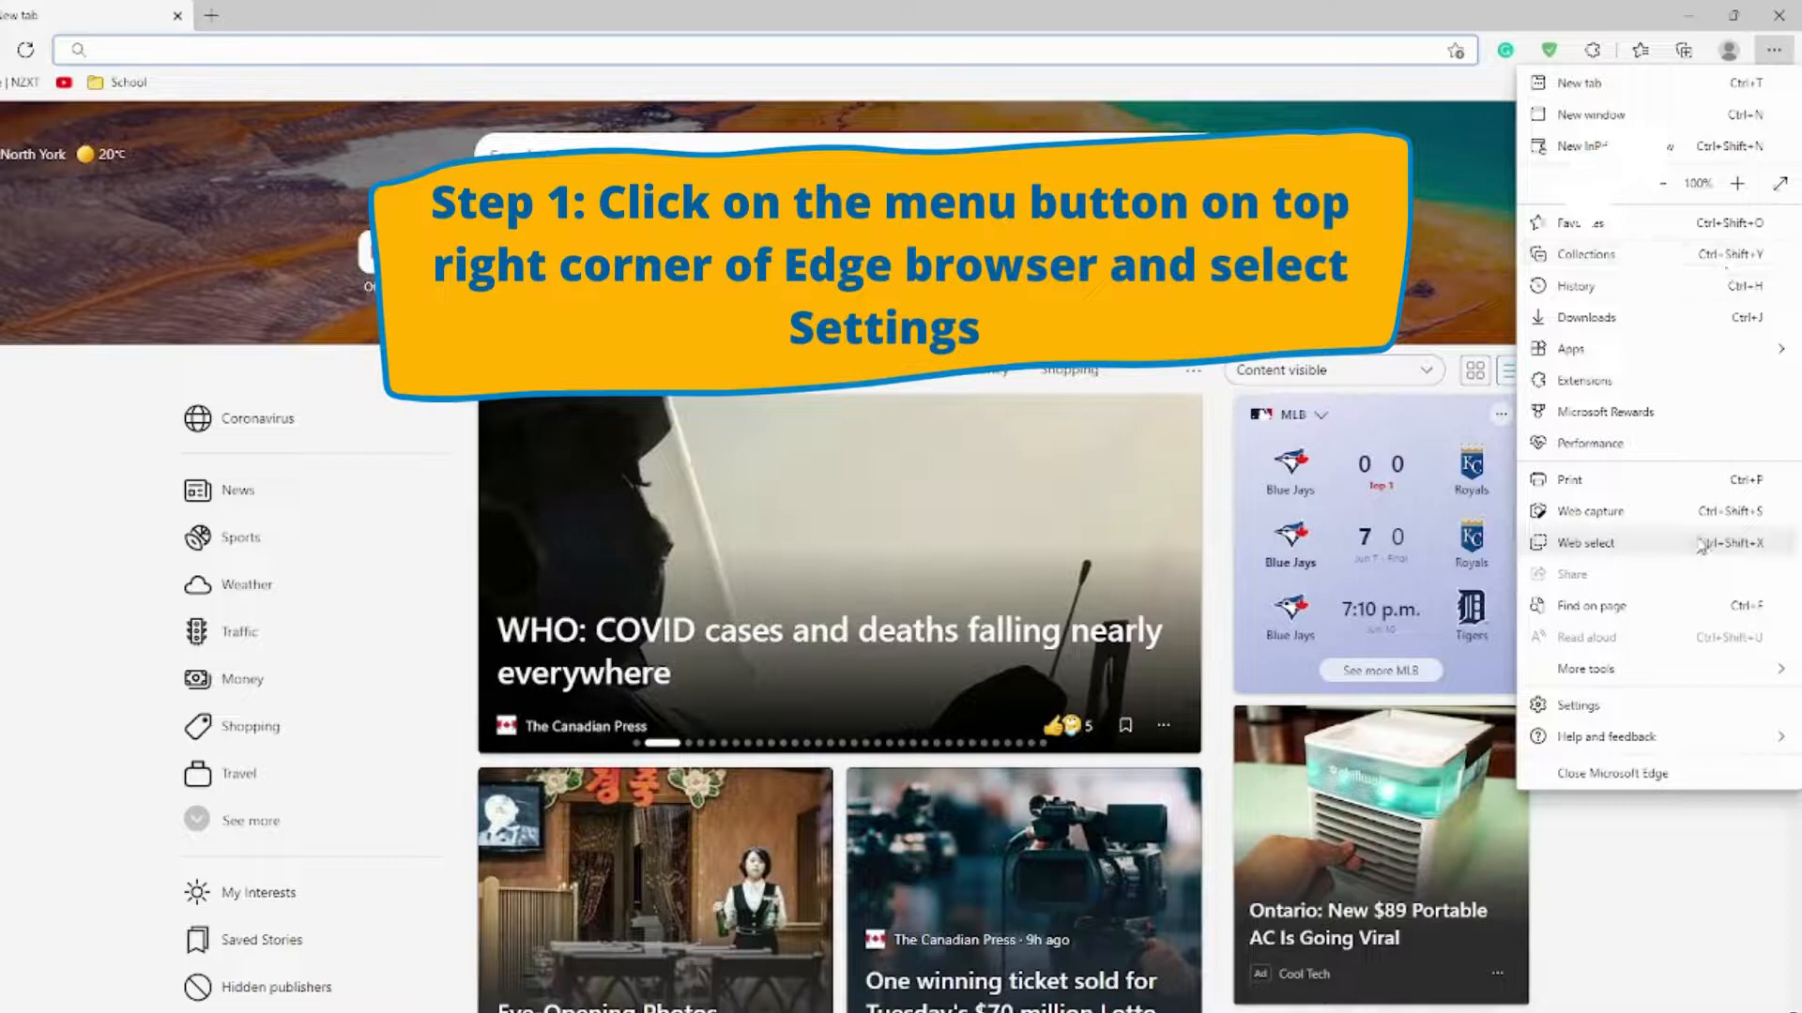
click(1577, 704)
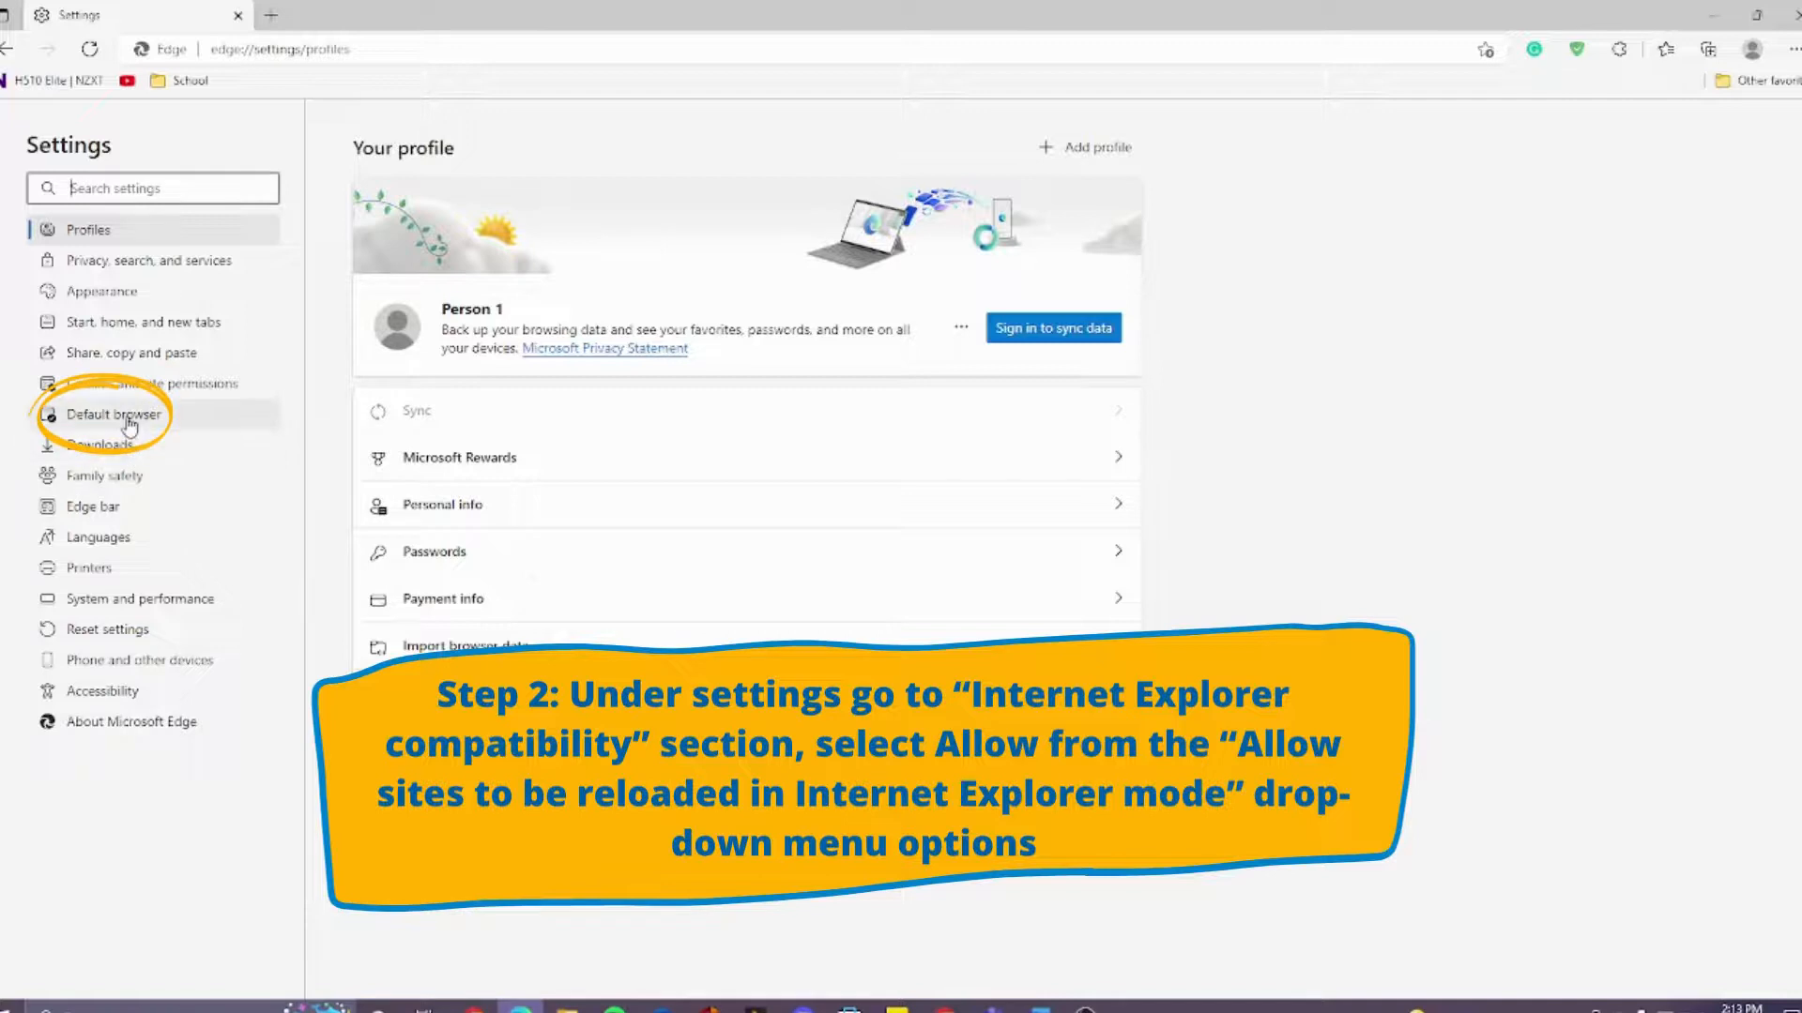
Under Default browser, set 'Allow sites to be reloaded in Internet Explorer mode' to Allow.
click(113, 415)
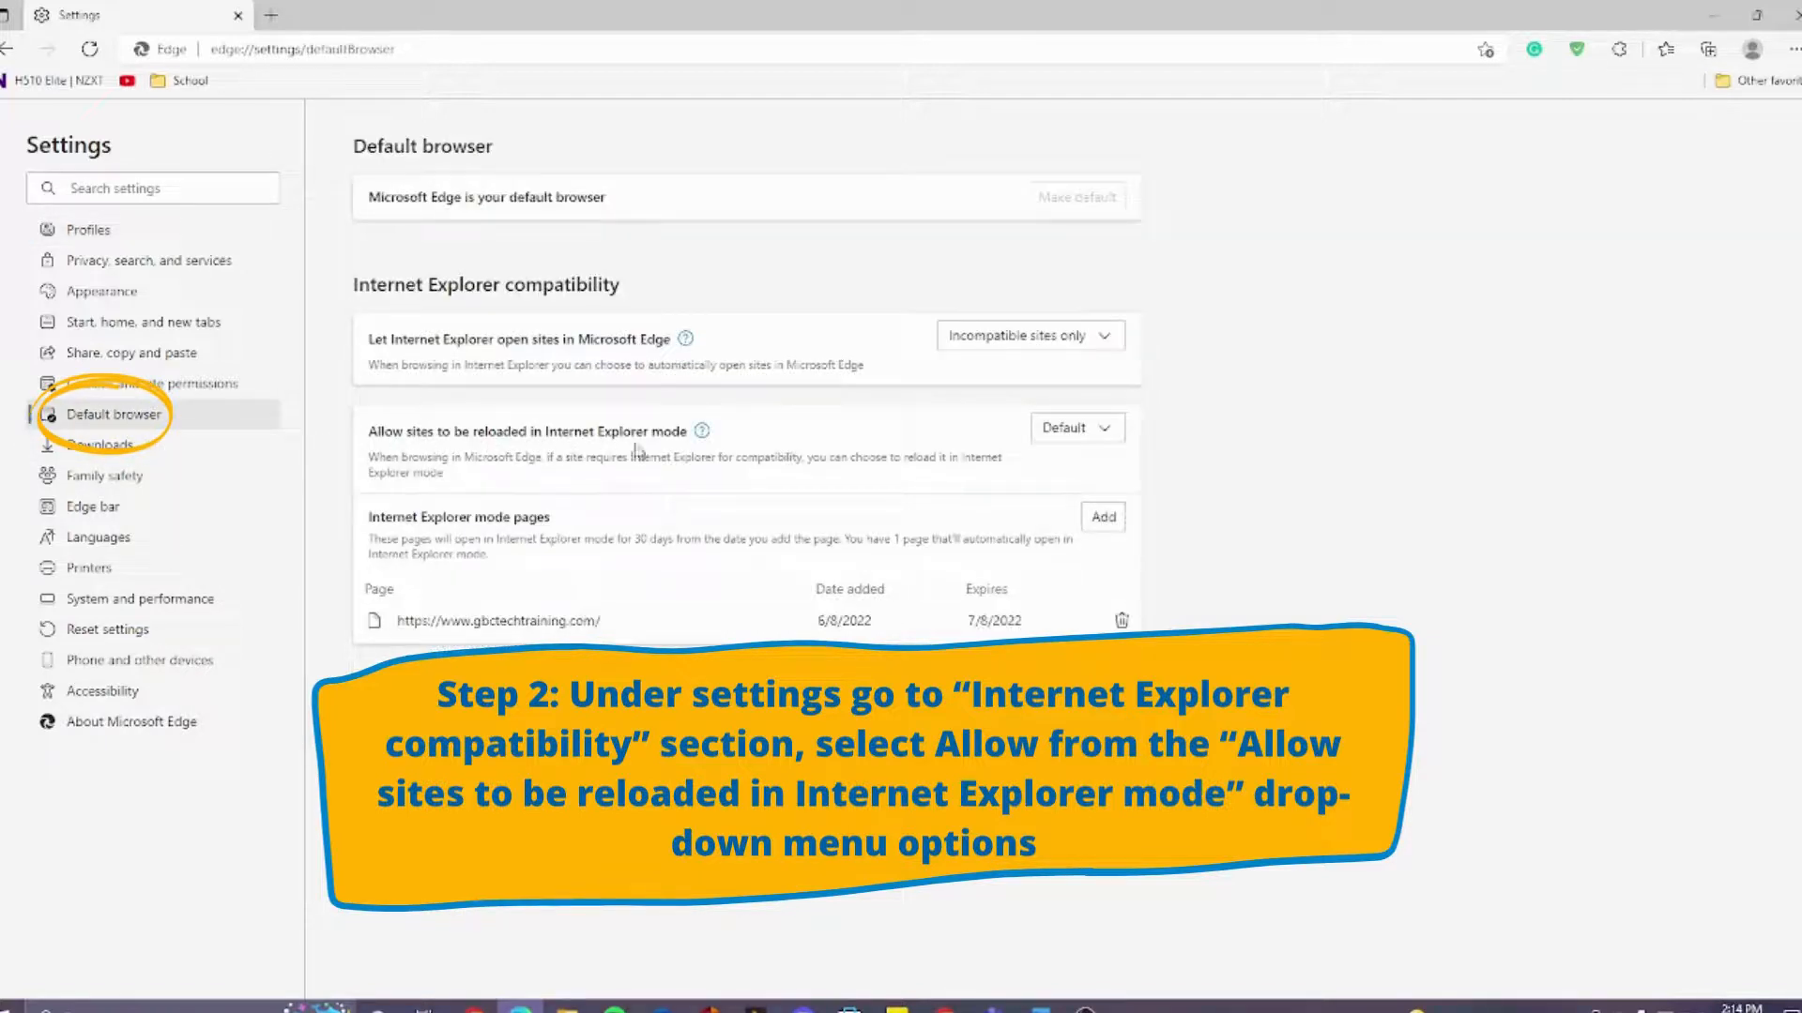
click(1072, 428)
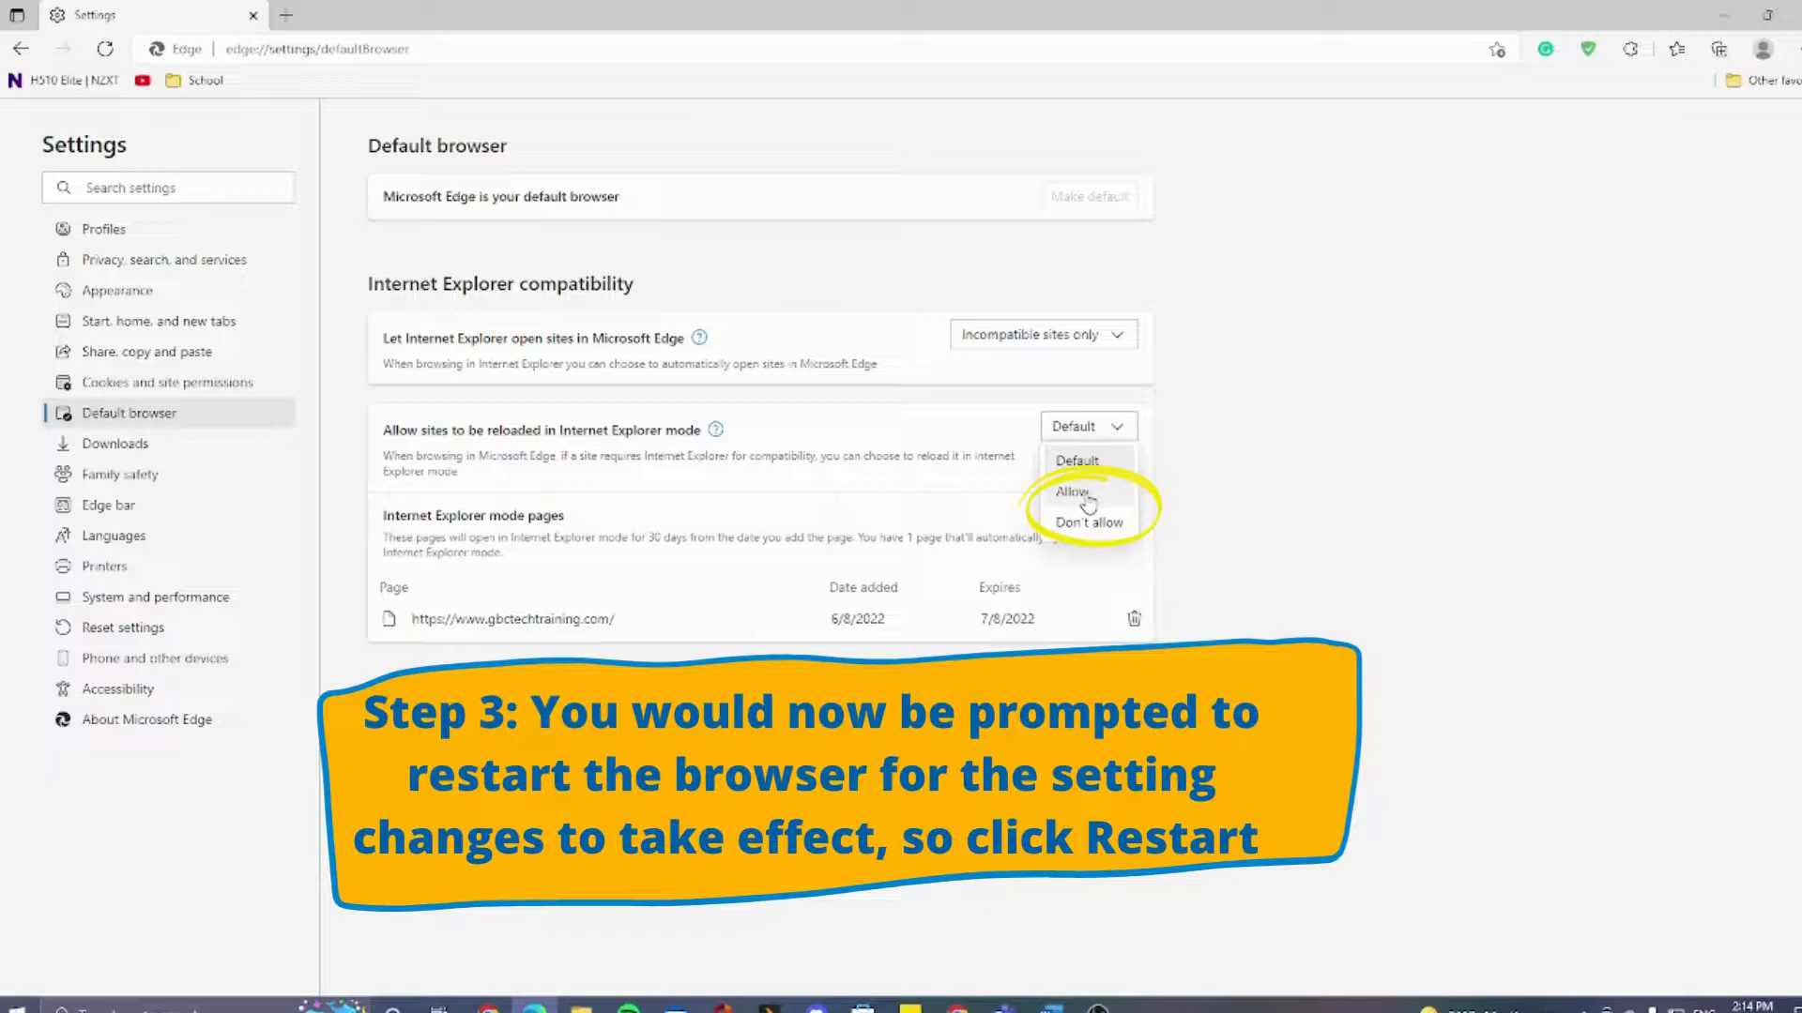
click(1070, 492)
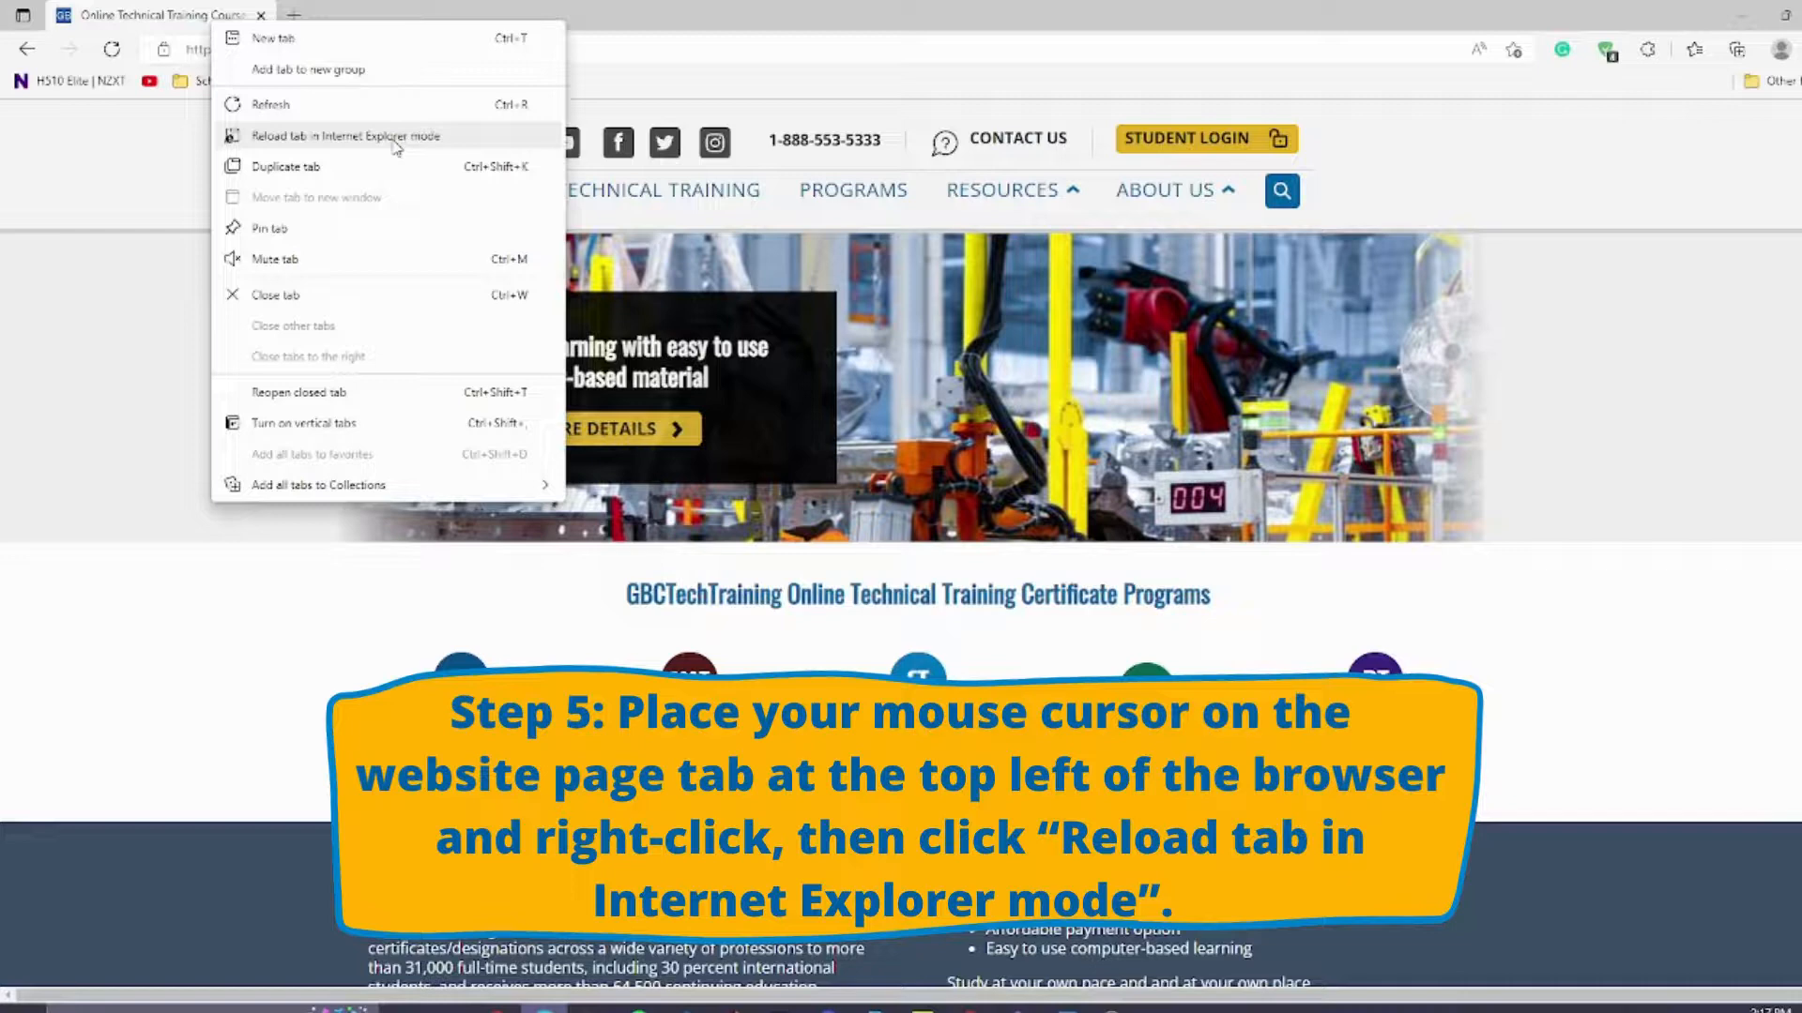
Reload the gbctechtraining.com tab in Internet Explorer mode from its tab menu.
click(348, 135)
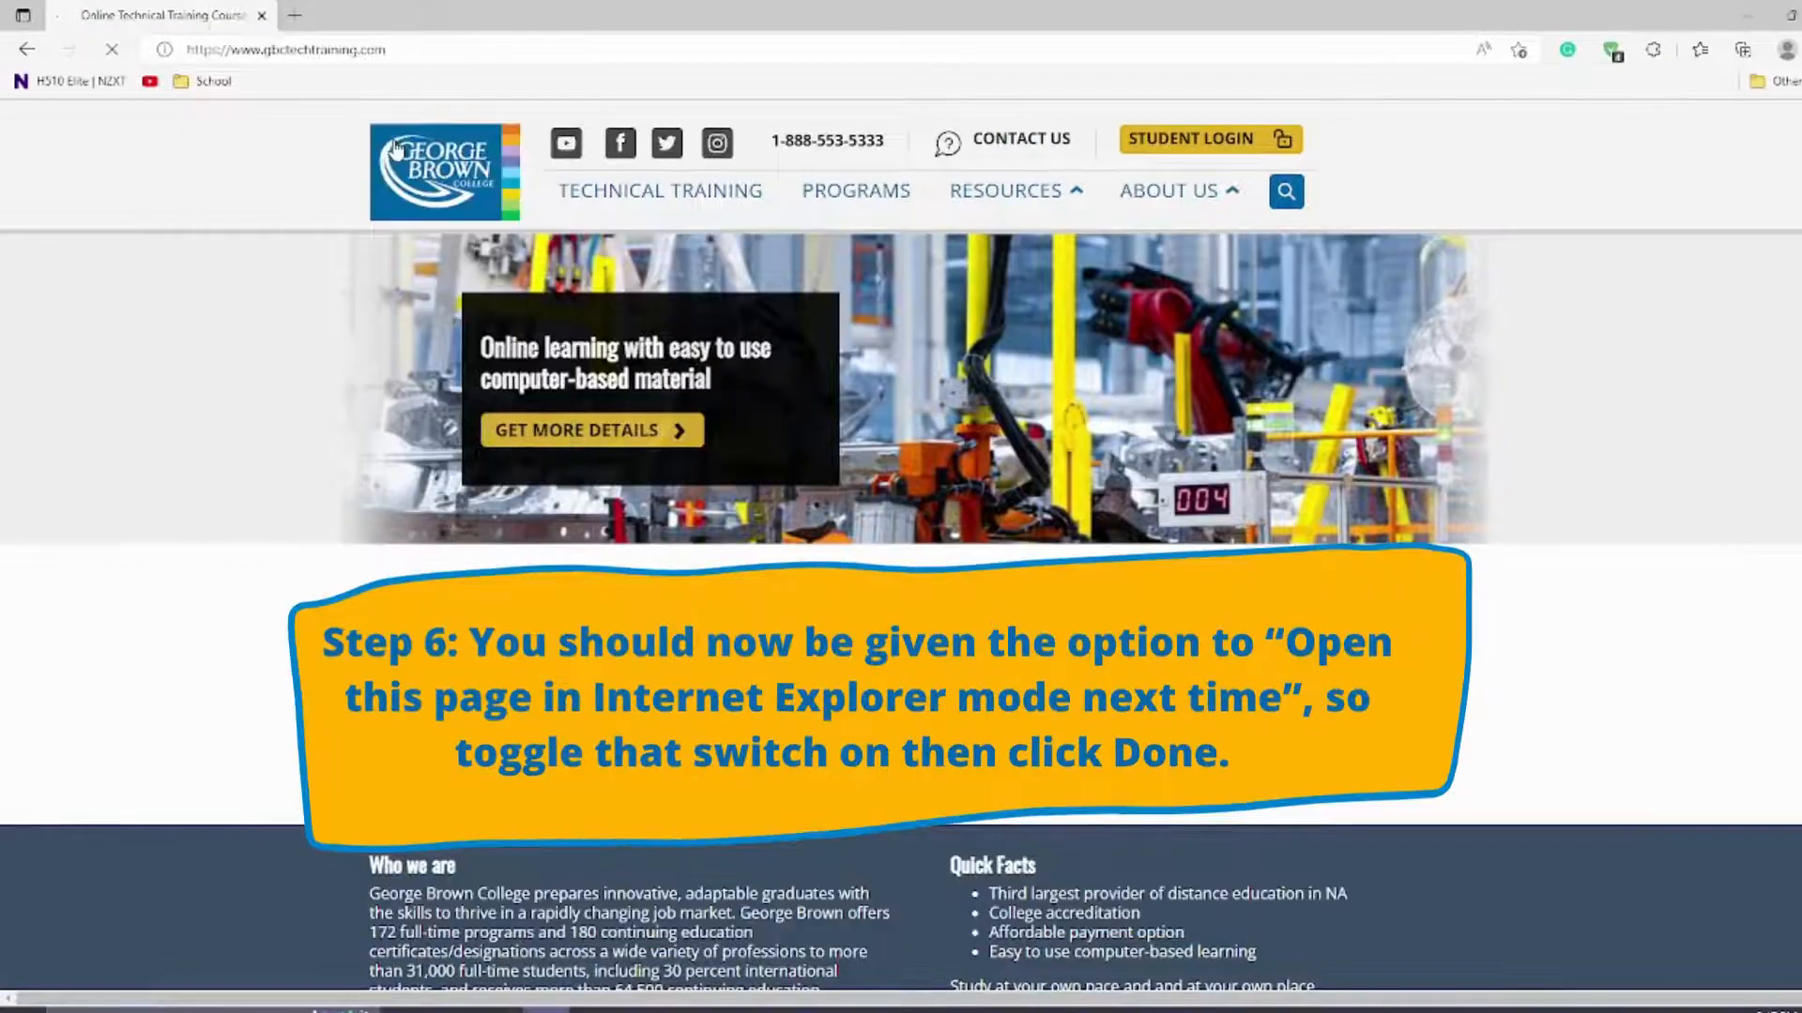